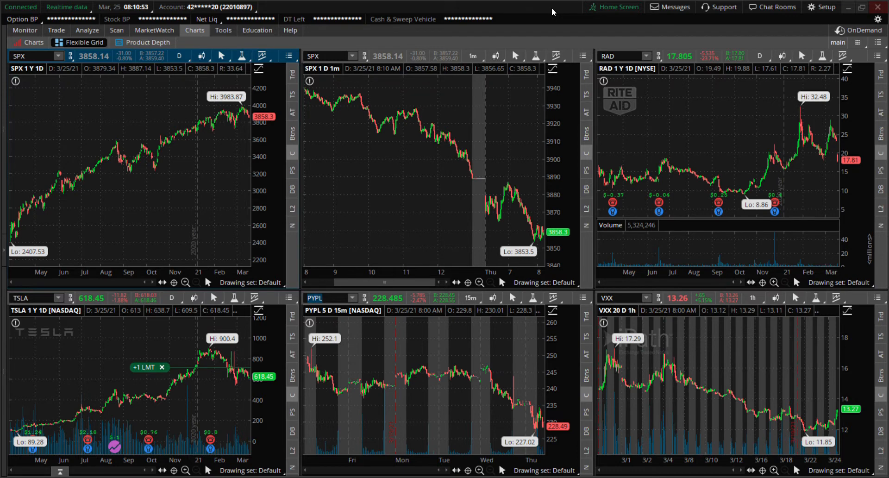
mouse_move(512, 132)
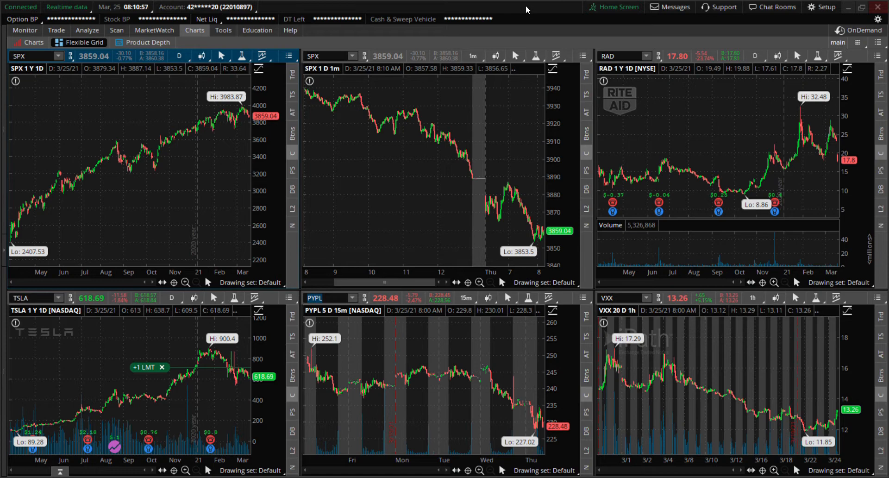
mouse_move(690, 455)
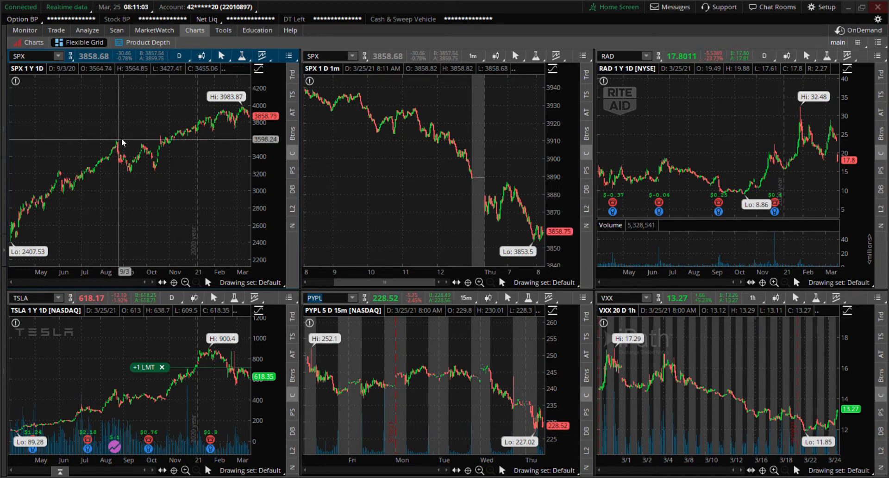
mouse_move(141, 117)
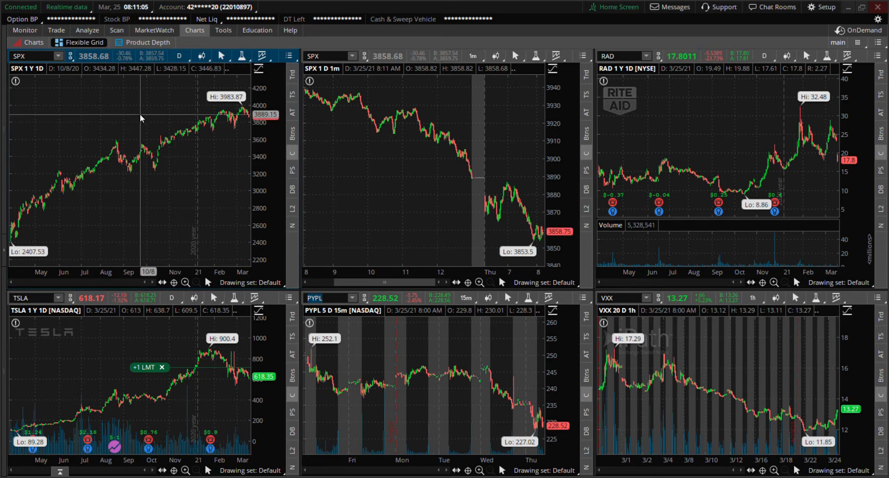
- Launch Futures Trader from the Trade menu, showing the /MES chart, price ladder and order ticket
left_click(180, 56)
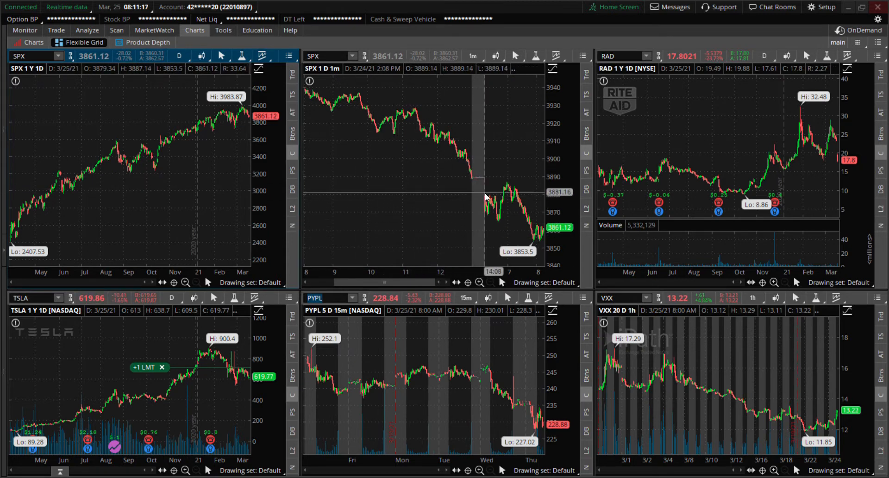
mouse_move(454, 164)
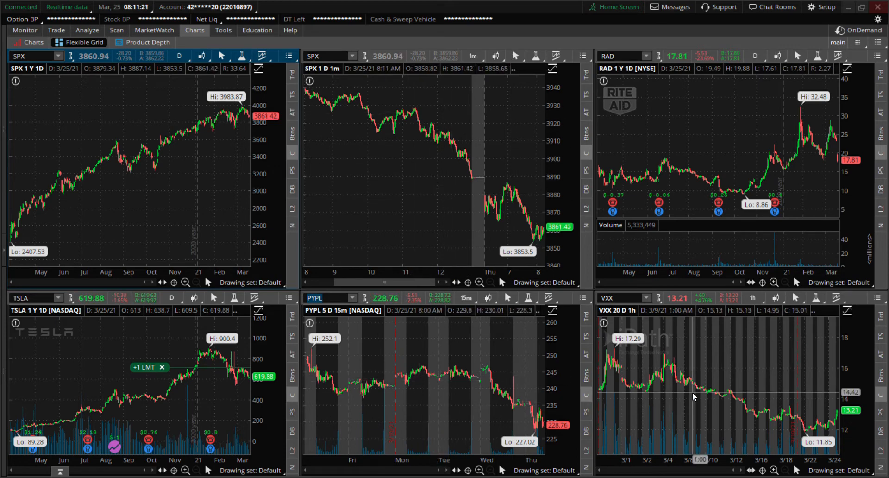
mouse_move(715, 410)
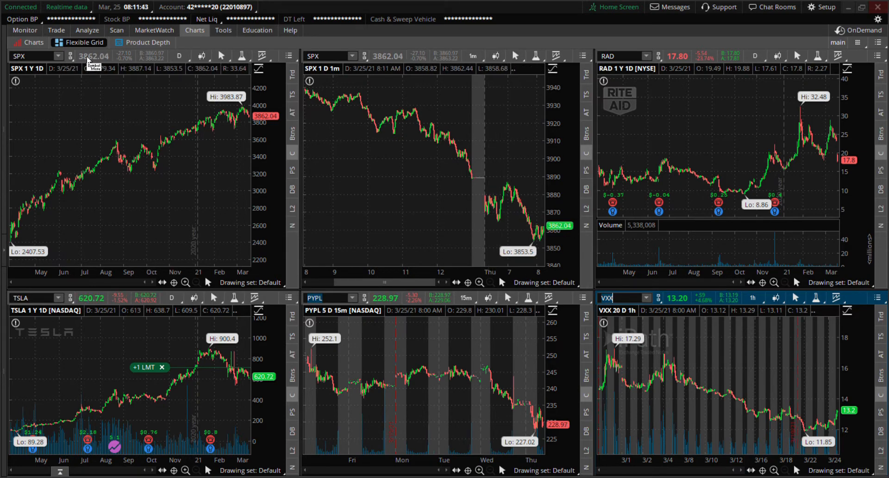
left_click(56, 30)
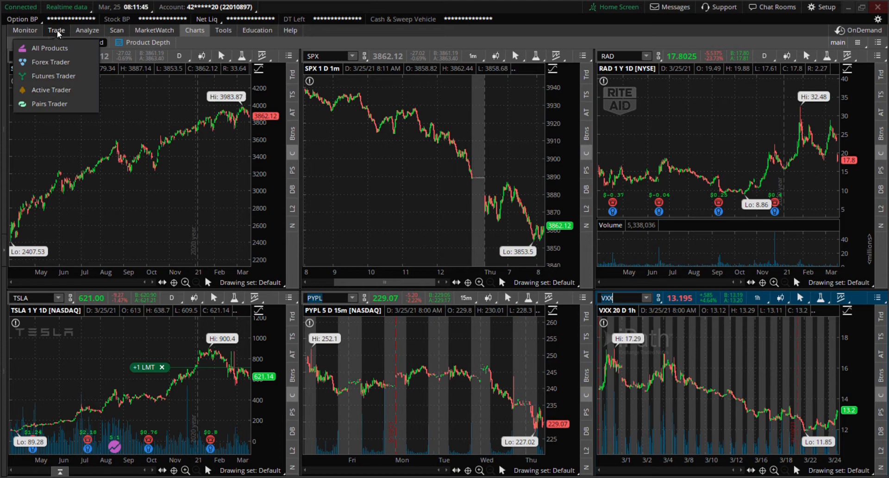
left_click(53, 76)
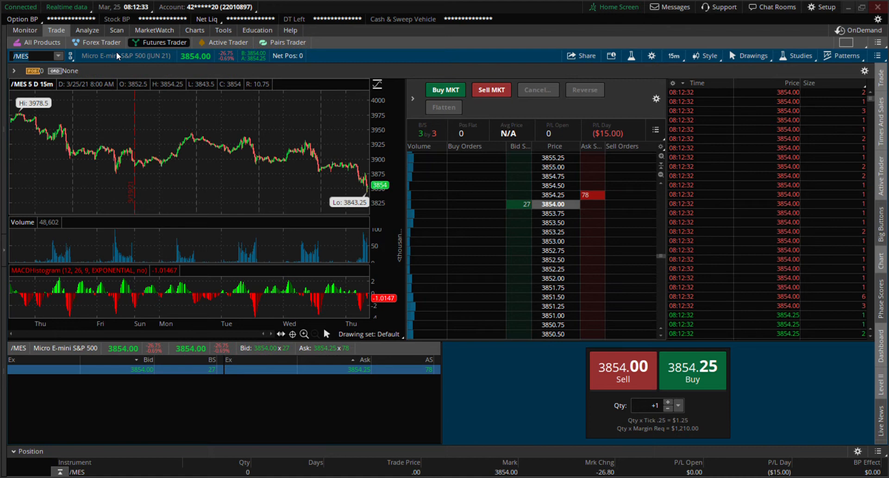
mouse_move(499, 418)
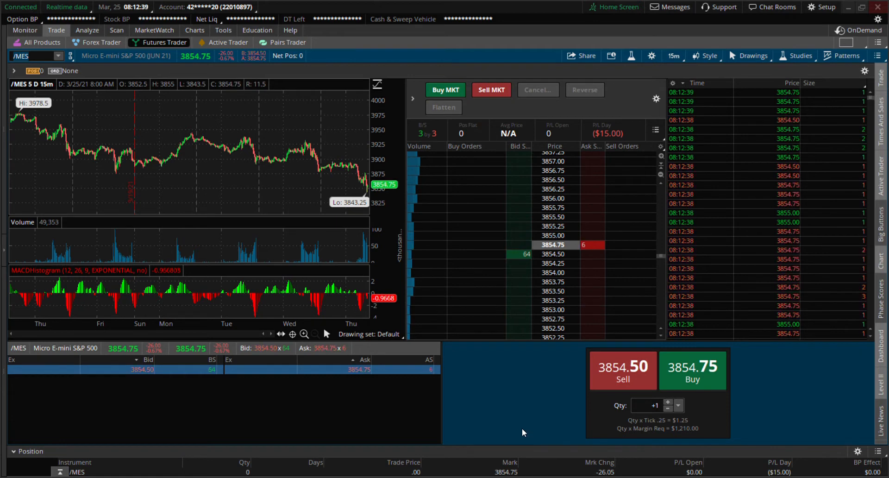
mouse_move(615, 140)
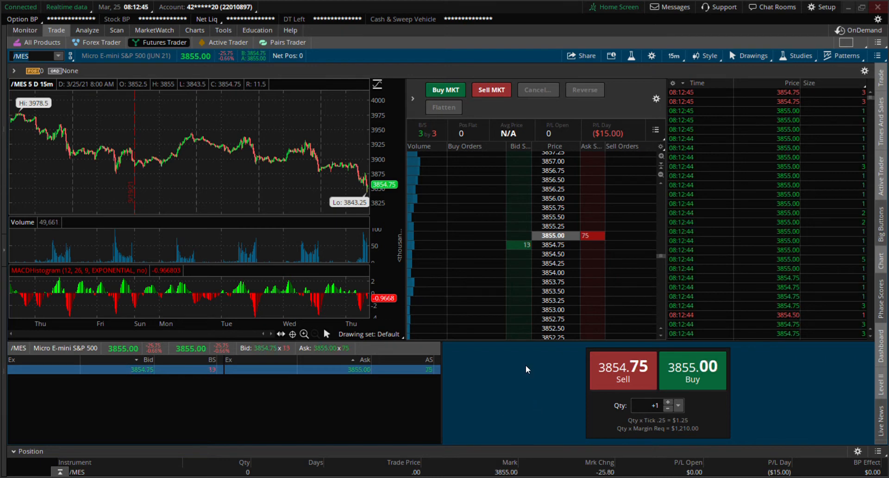
mouse_move(564, 422)
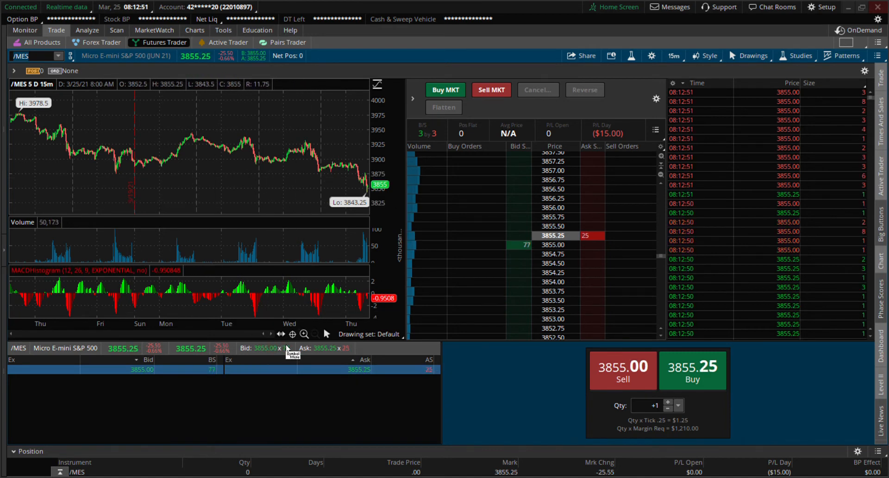
- Zoom the /MES chart to intraday bars and enter quantity 3 in the order panel
left_click(292, 334)
type("+3")
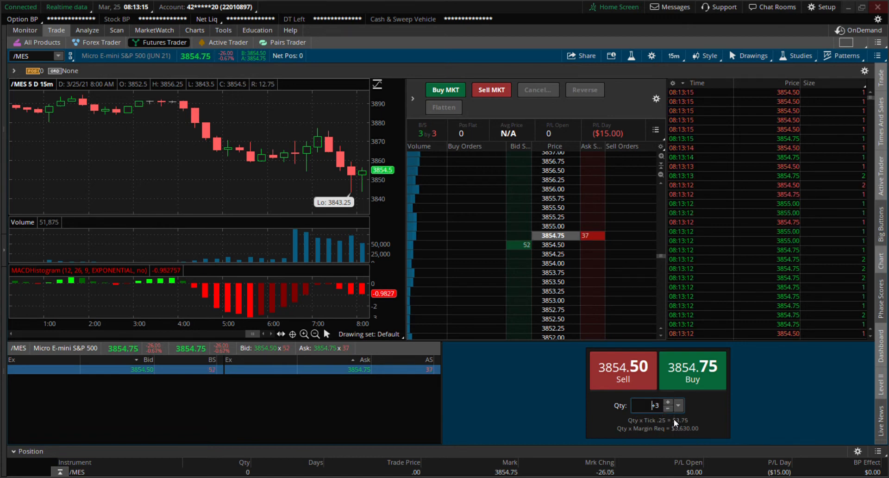
left_click(677, 409)
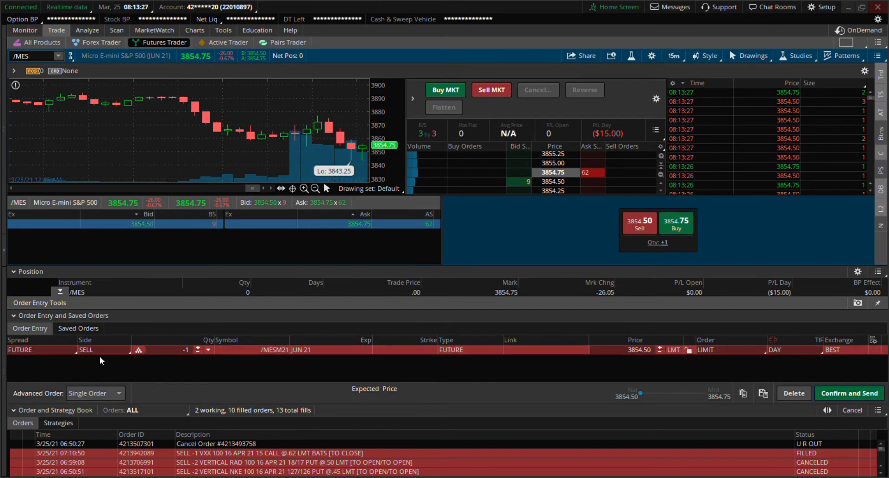
mouse_move(179, 374)
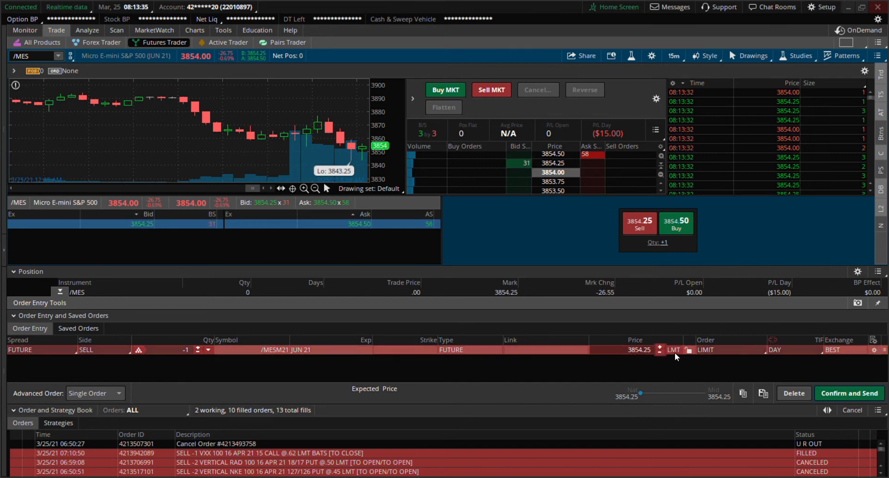
left_click(730, 350)
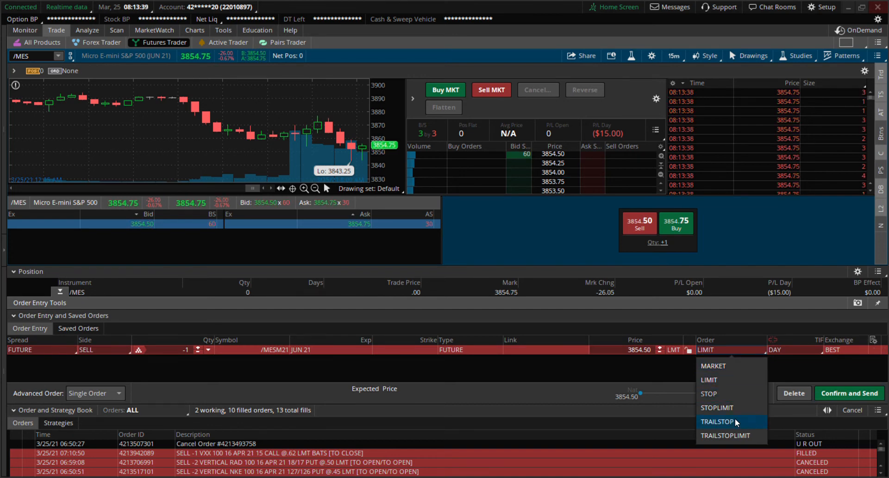
mouse_move(732, 393)
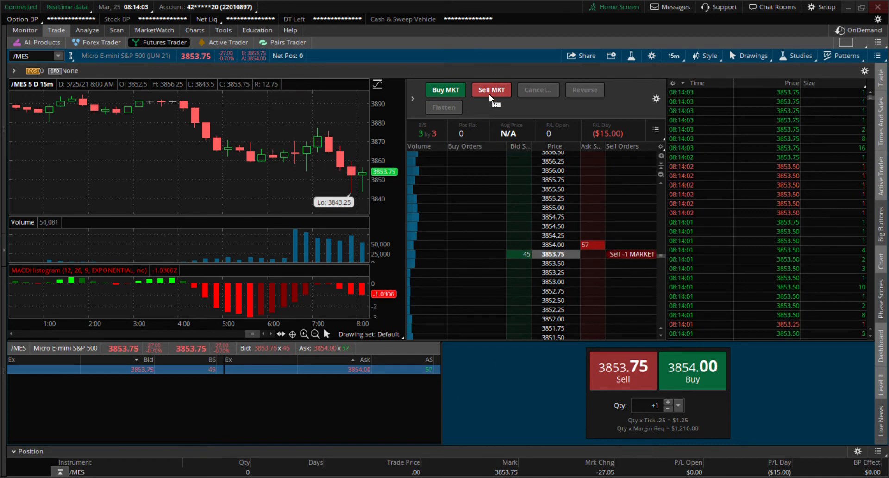
mouse_move(491, 90)
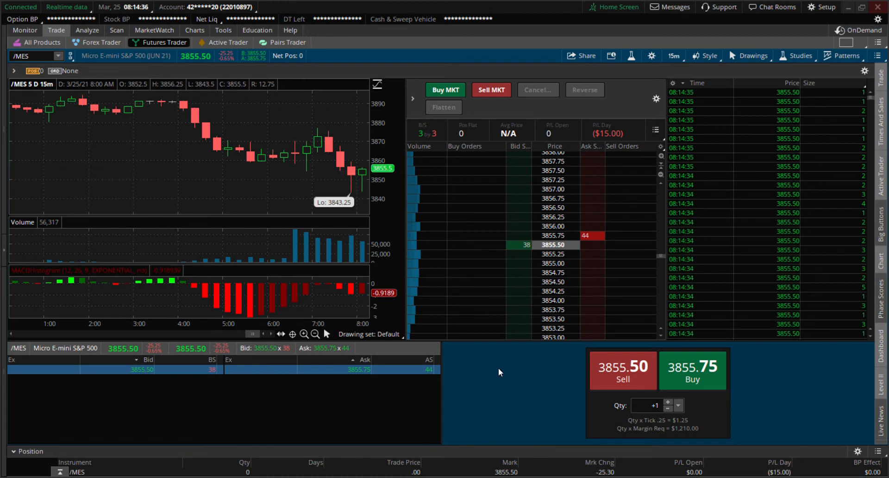
mouse_move(499, 205)
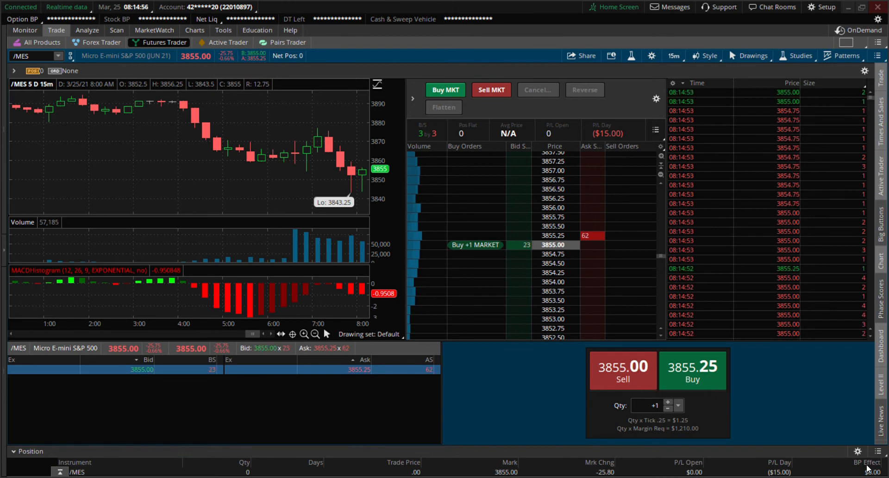
left_click(445, 90)
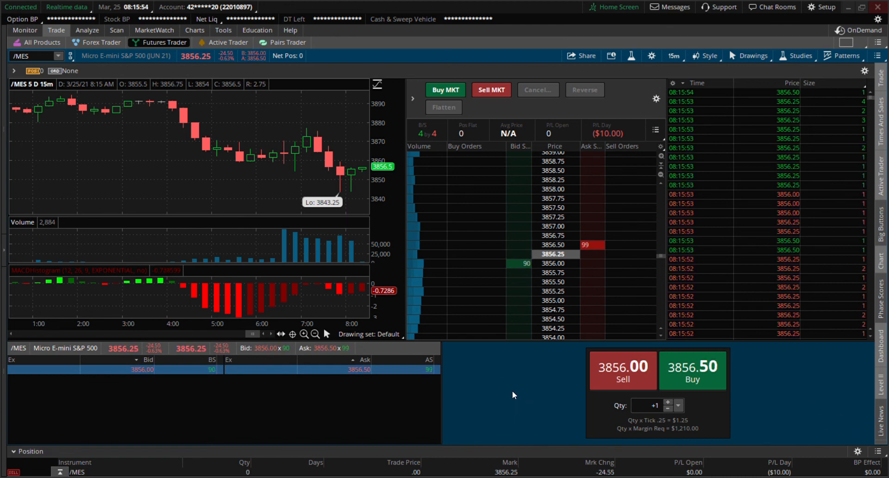
mouse_move(811, 392)
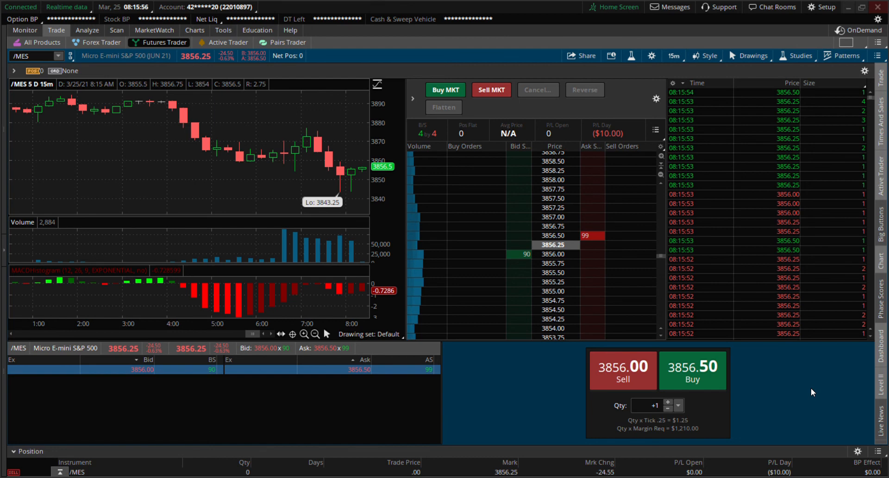